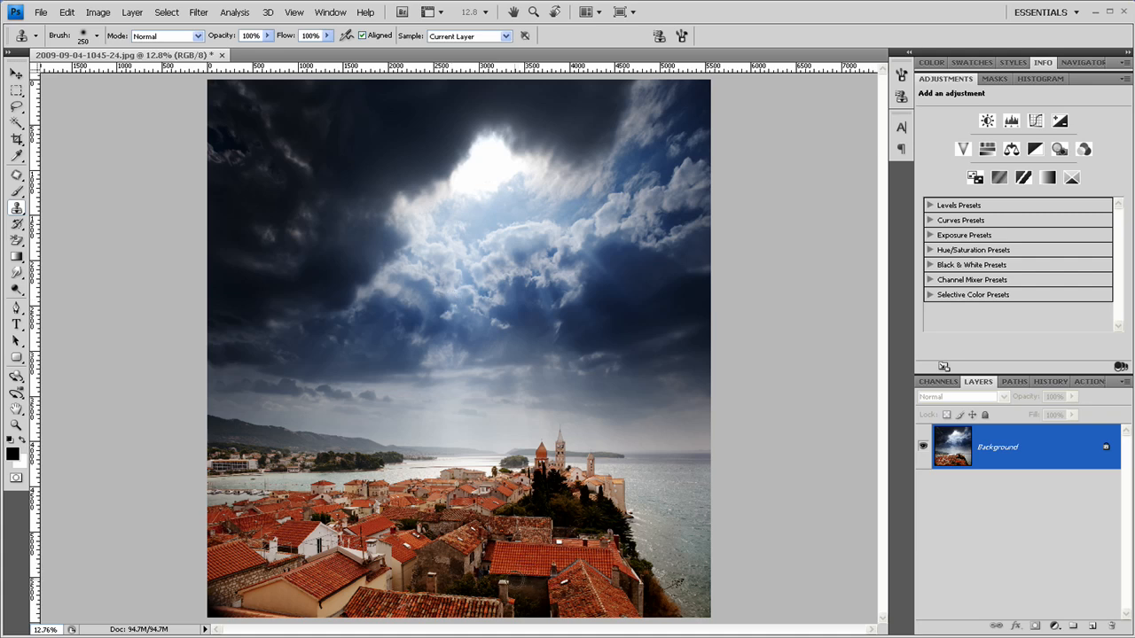
mouse_move(142, 326)
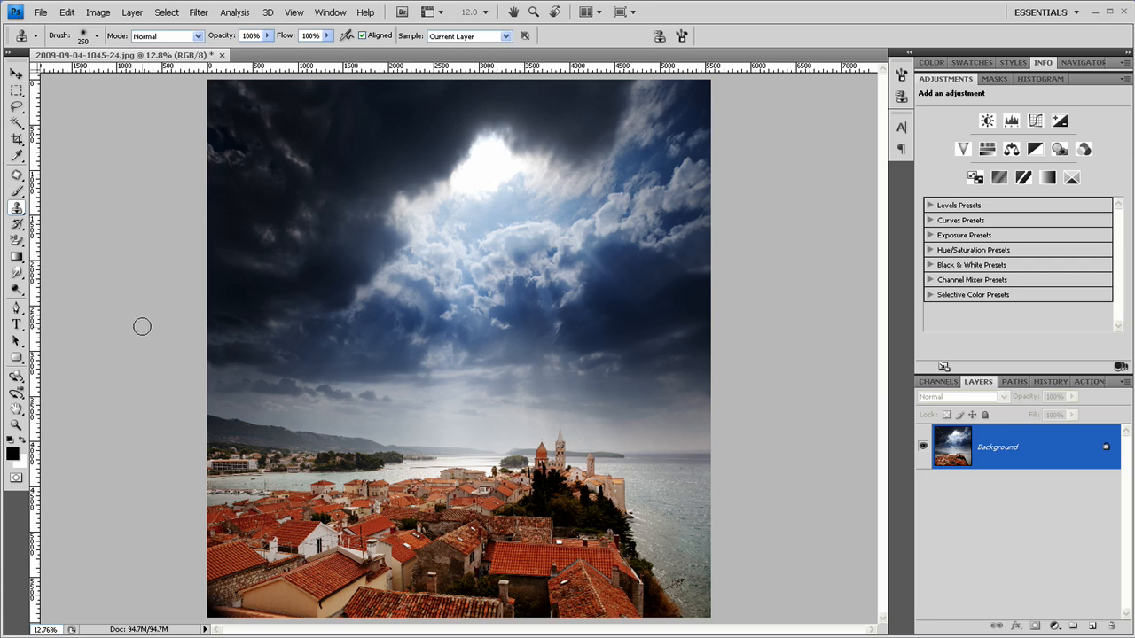
mouse_move(148, 361)
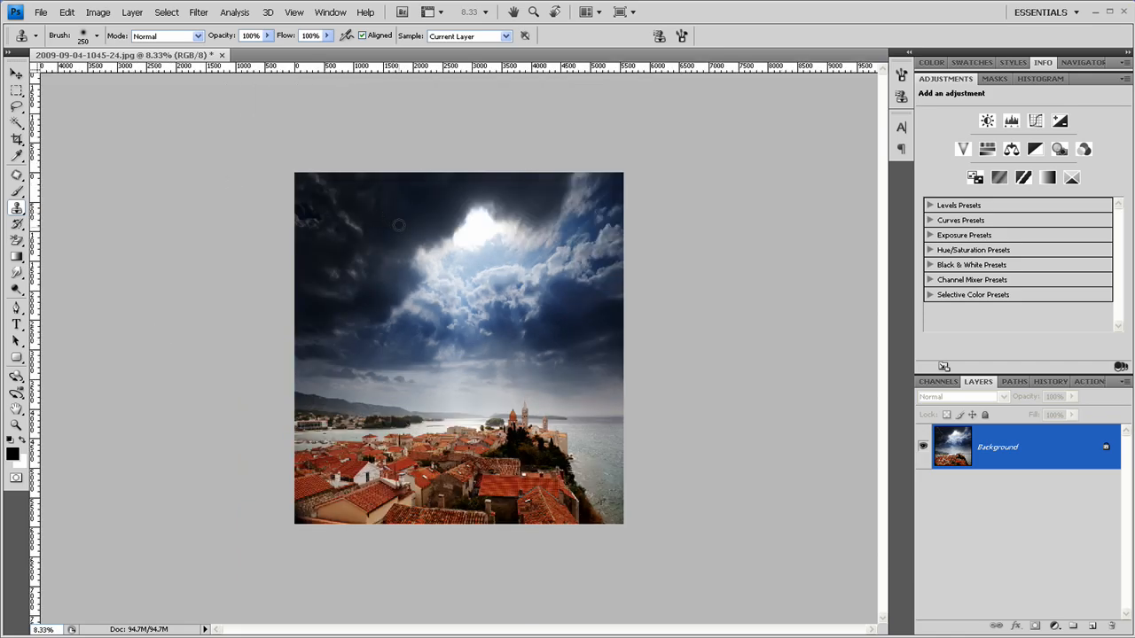
mouse_move(98, 125)
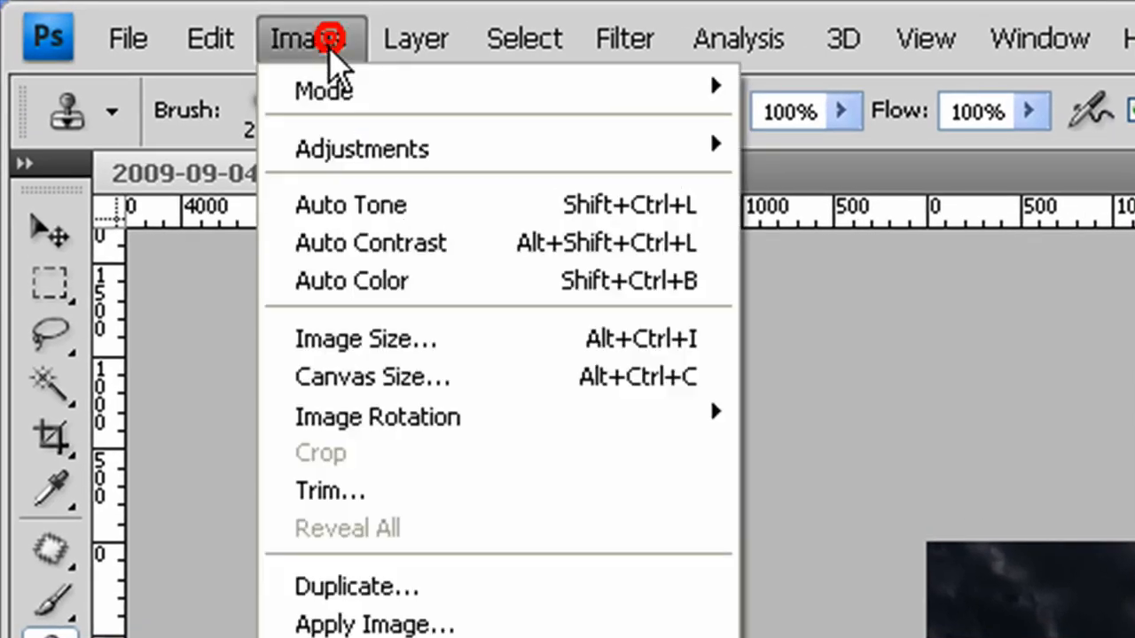
Step: Bring up Canvas Size from the Image menu to enlarge the canvas
left_click(371, 376)
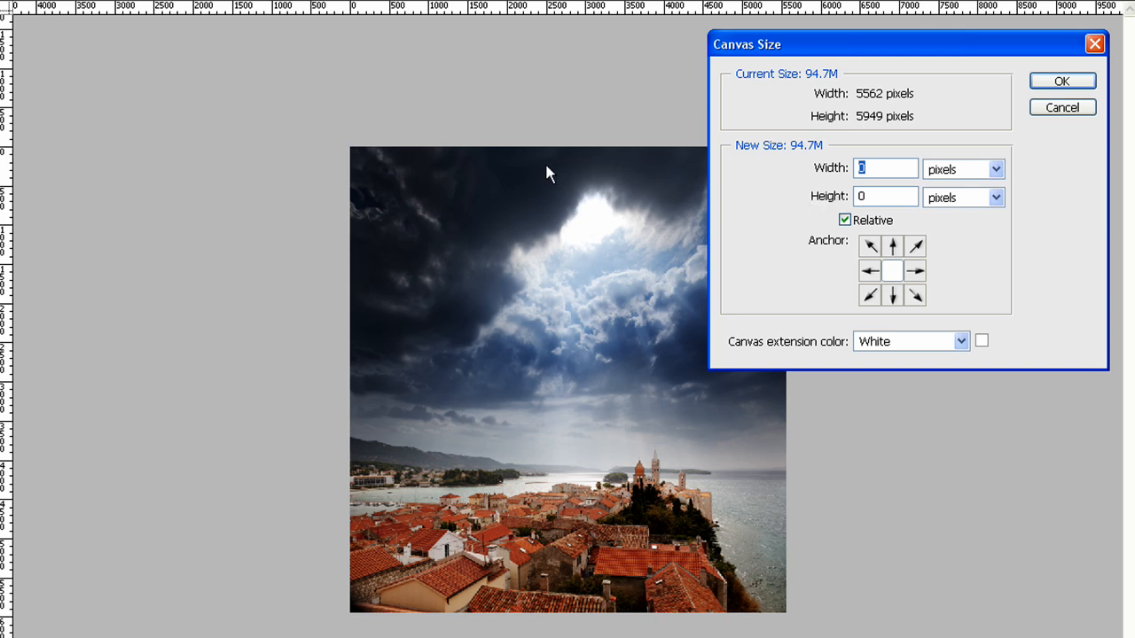
mouse_move(860, 105)
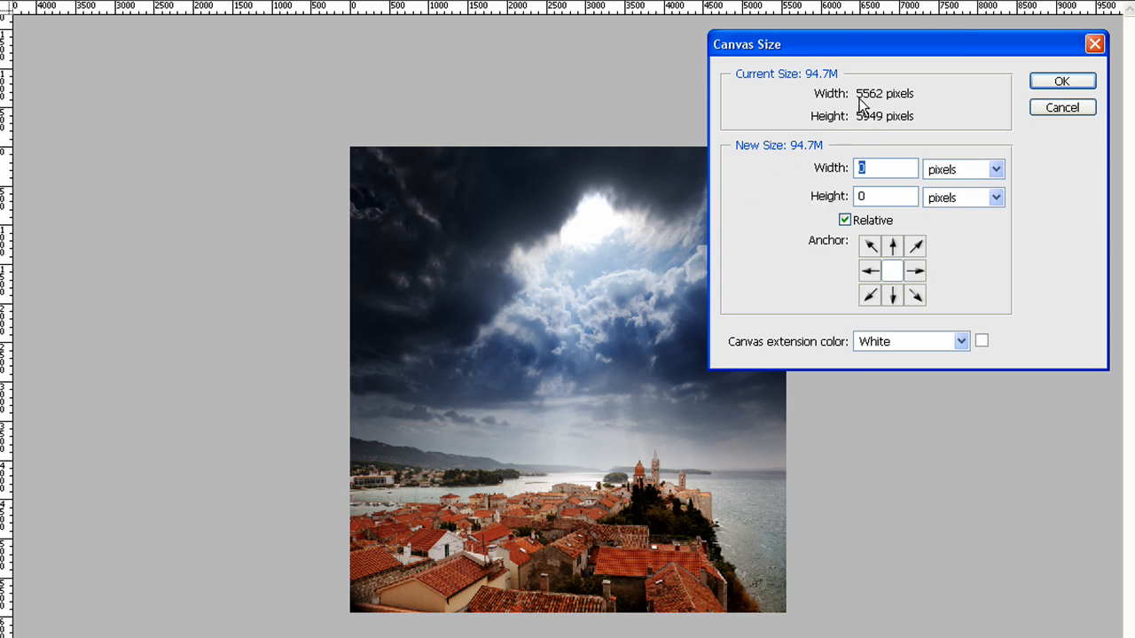
mouse_move(876, 132)
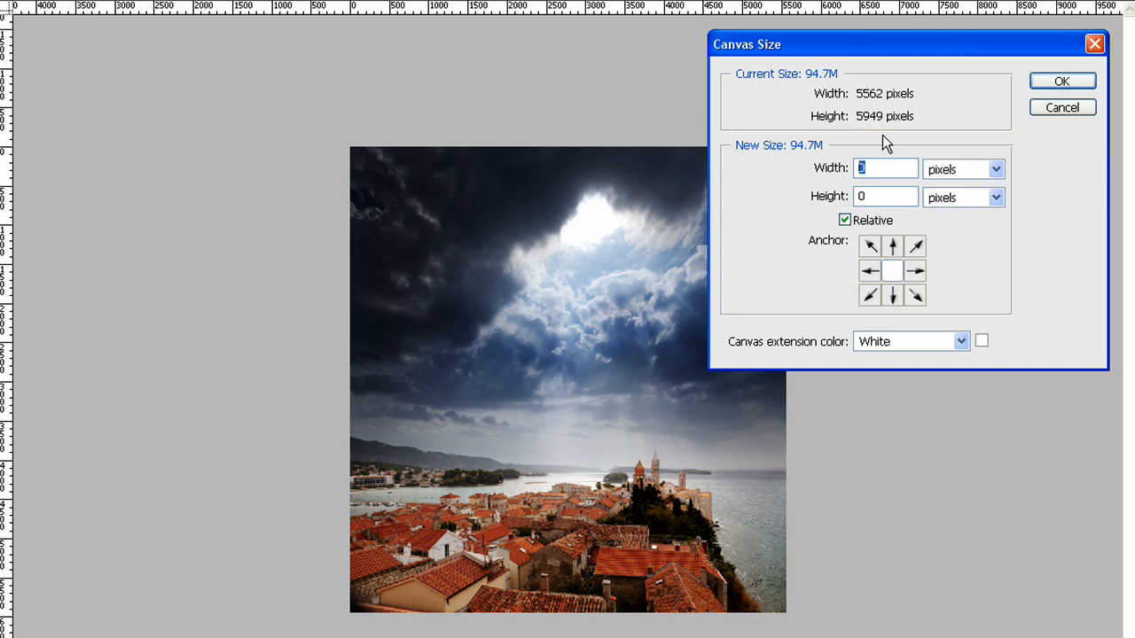
mouse_move(876, 149)
type("5")
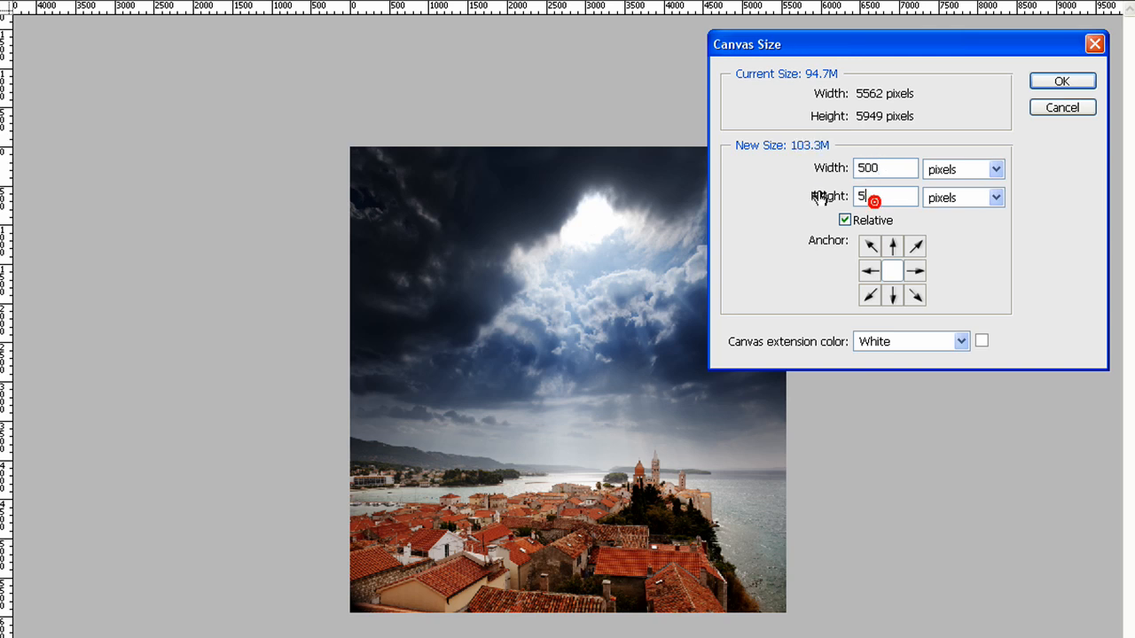
Step: Complete the Height value as 500 pixels to match the 500-pixel width increase
type("00")
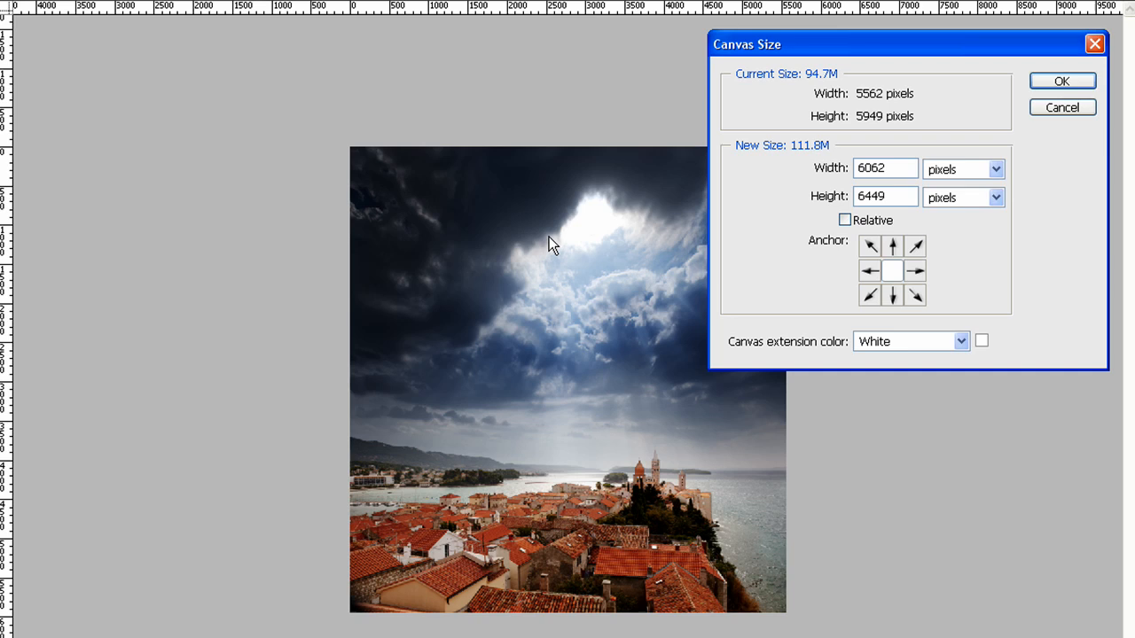
mouse_move(705, 271)
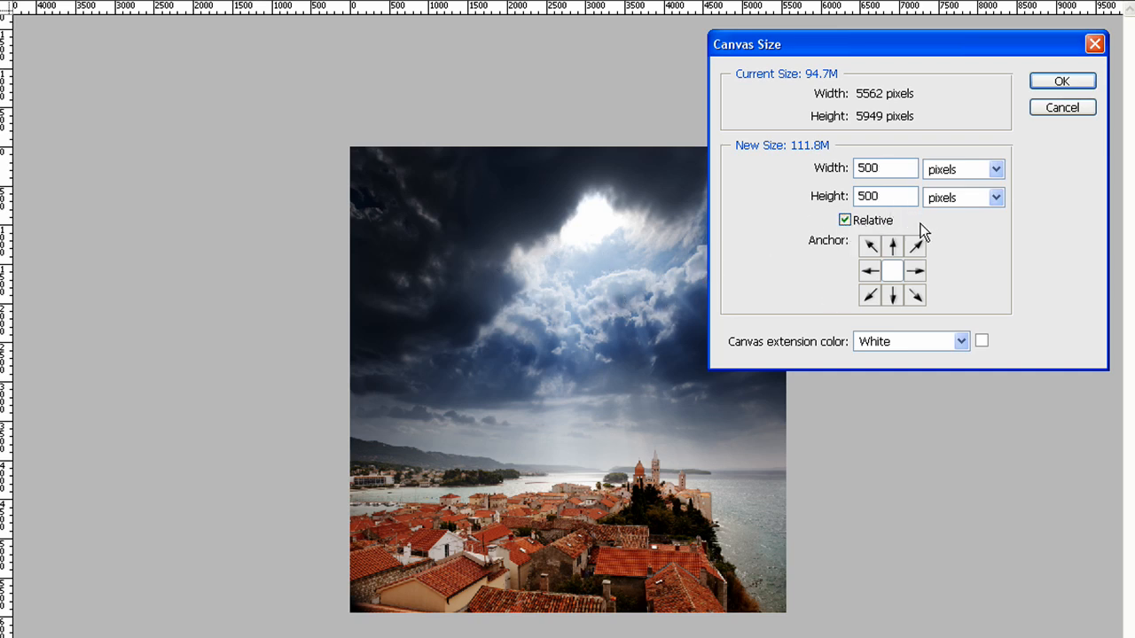
mouse_move(718, 321)
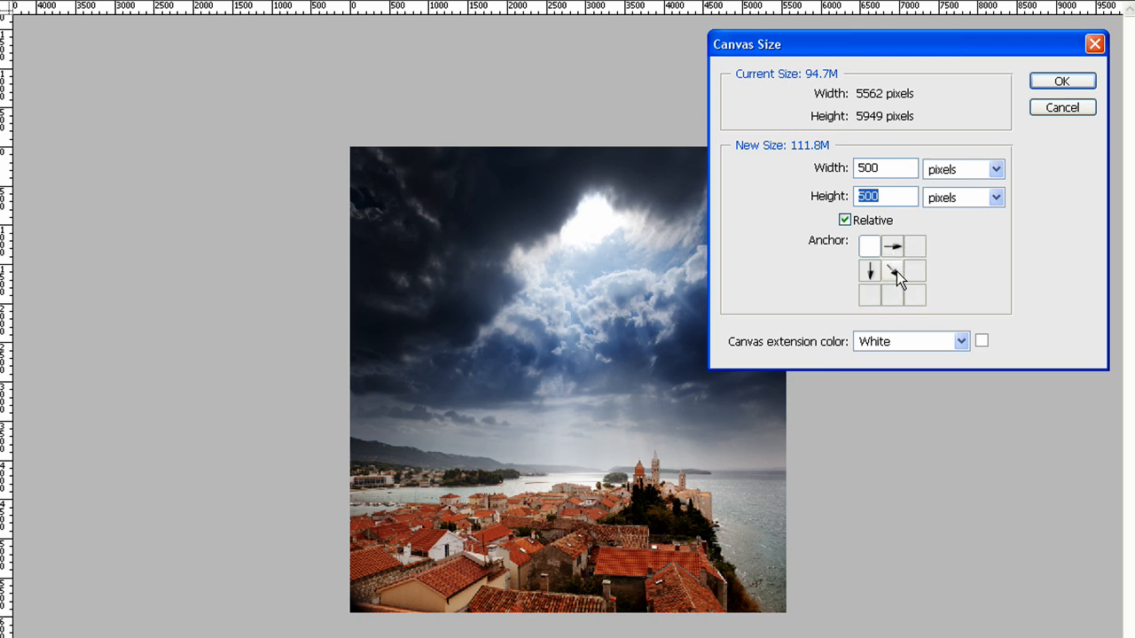
left_click(892, 271)
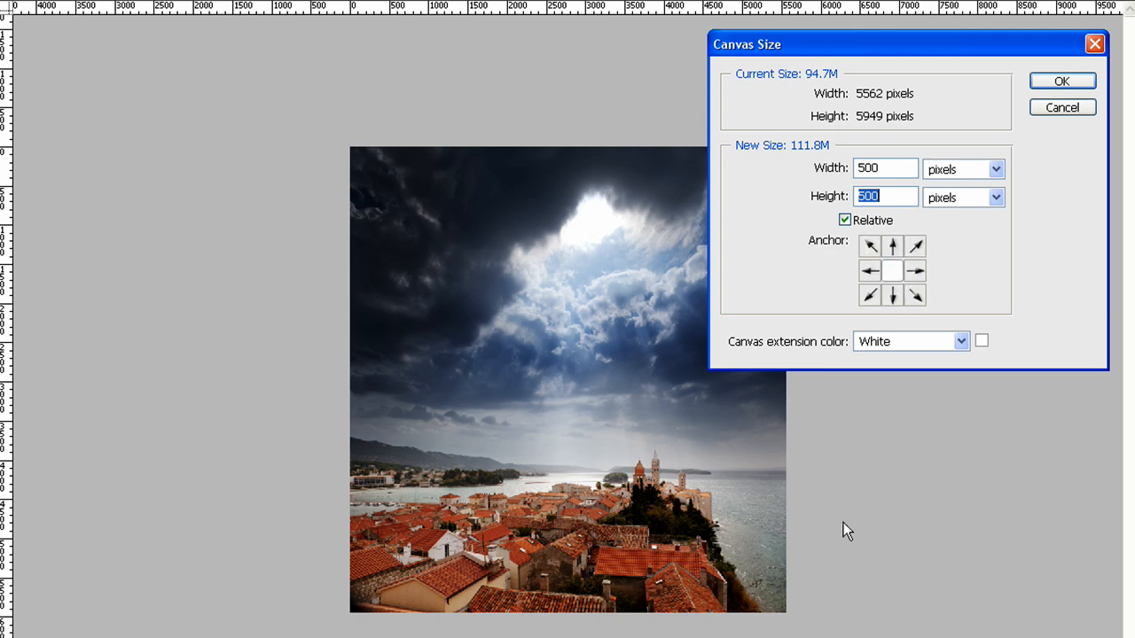
left_click(995, 169)
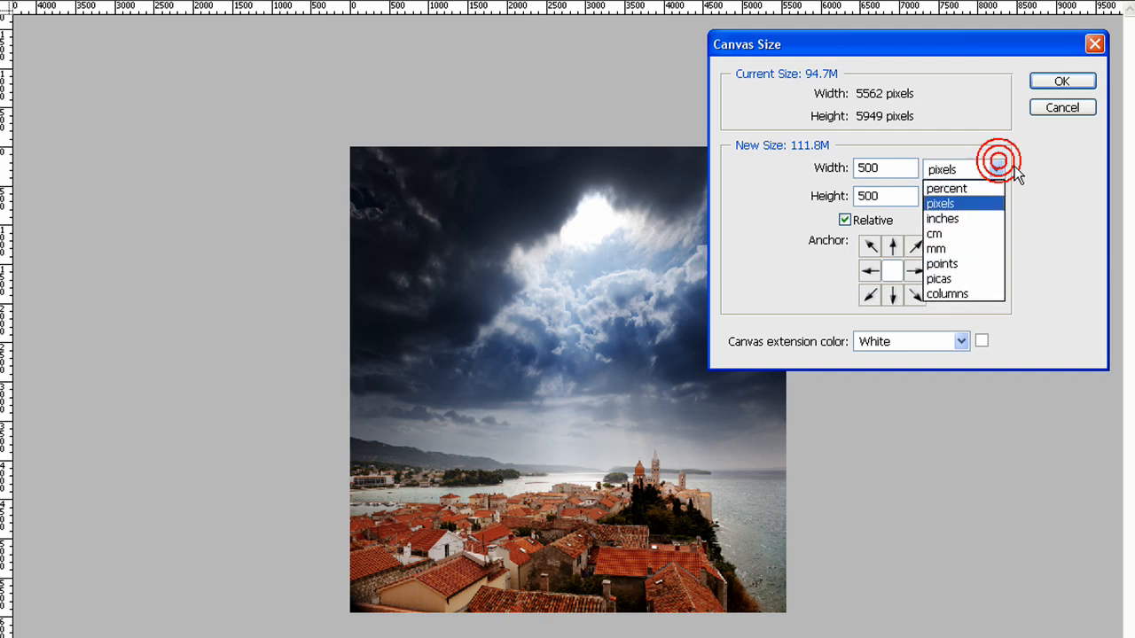
mouse_move(947, 294)
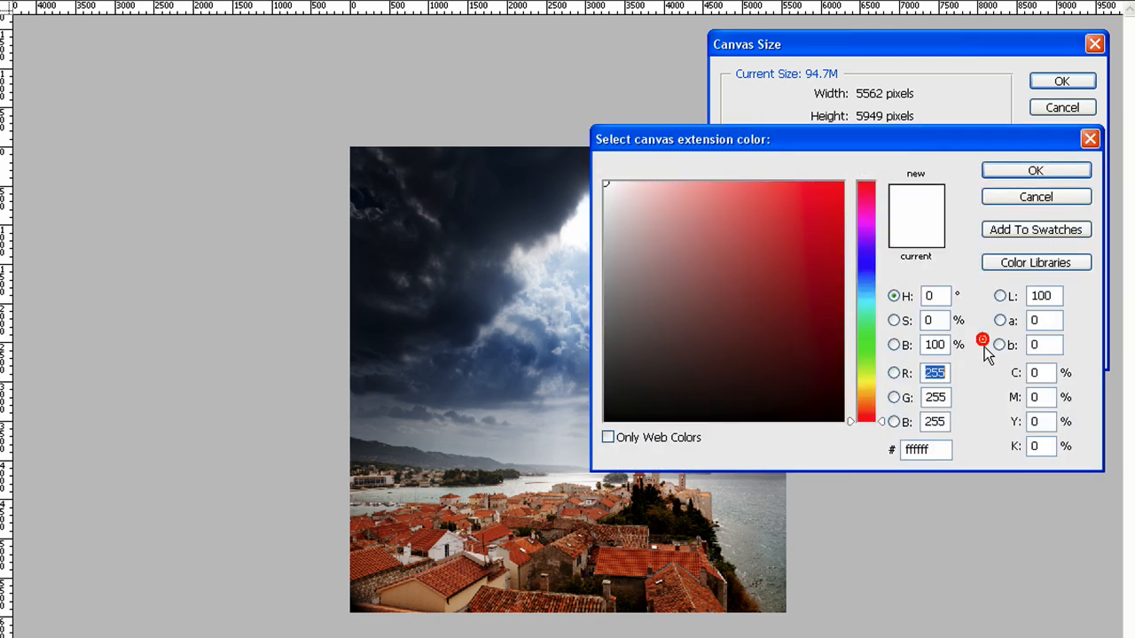
Step: Set the canvas extension colour to Black and apply the 500-pixel enlargement
left_click(1036, 169)
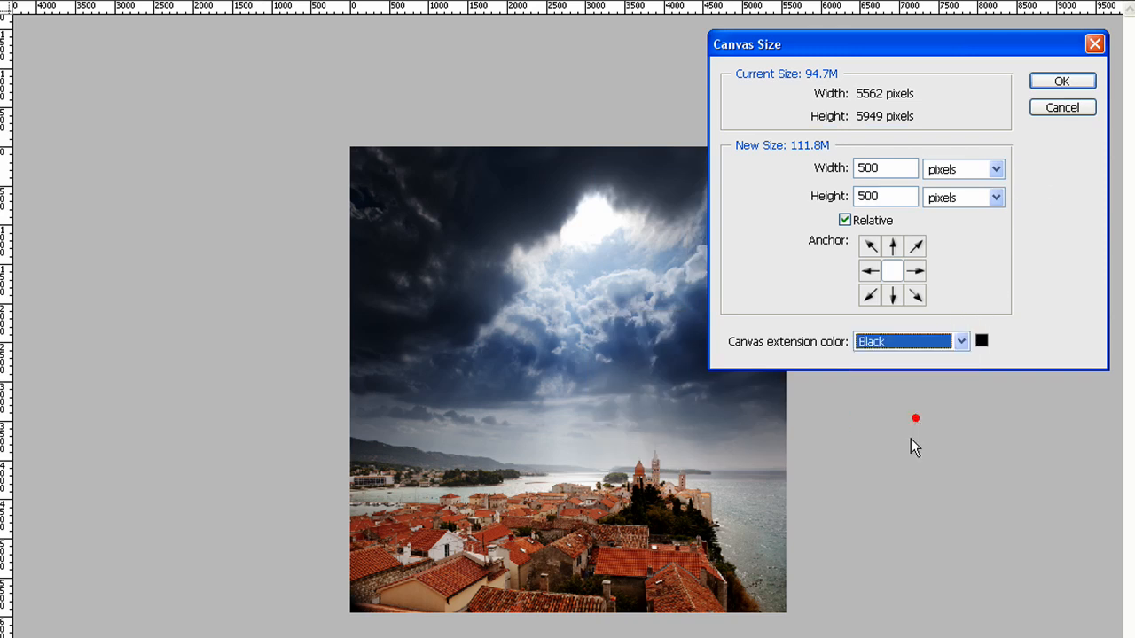
left_click(1061, 81)
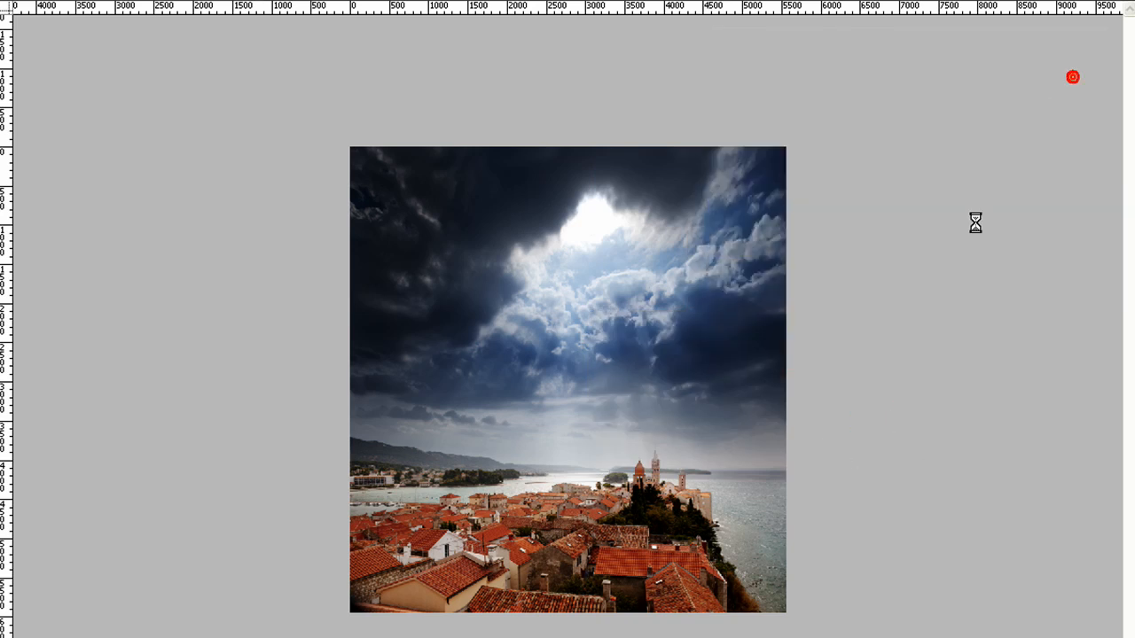